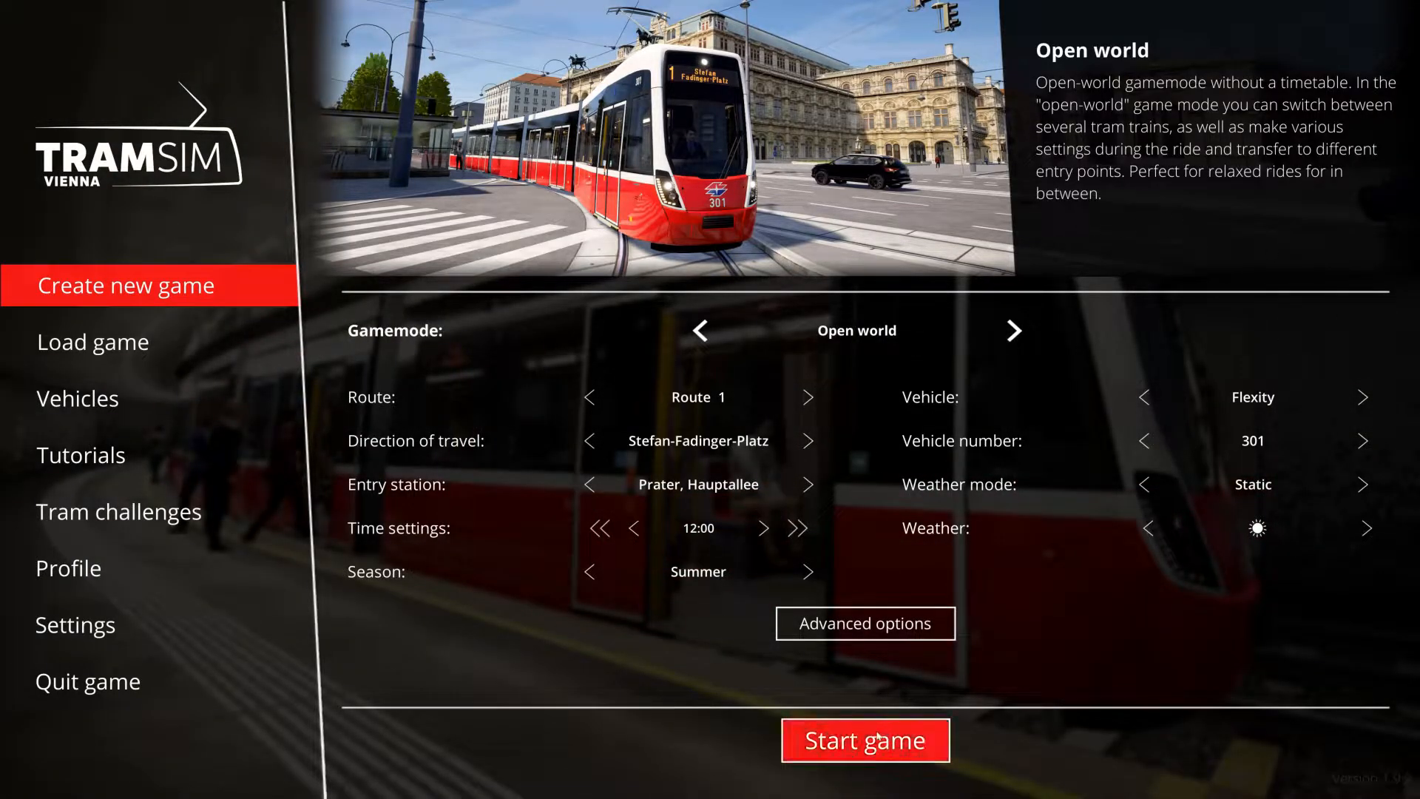
Step: Open the Tram folder to show its Panto, Door Open, Door Closed, Pass Light and Horn keys
click(863, 740)
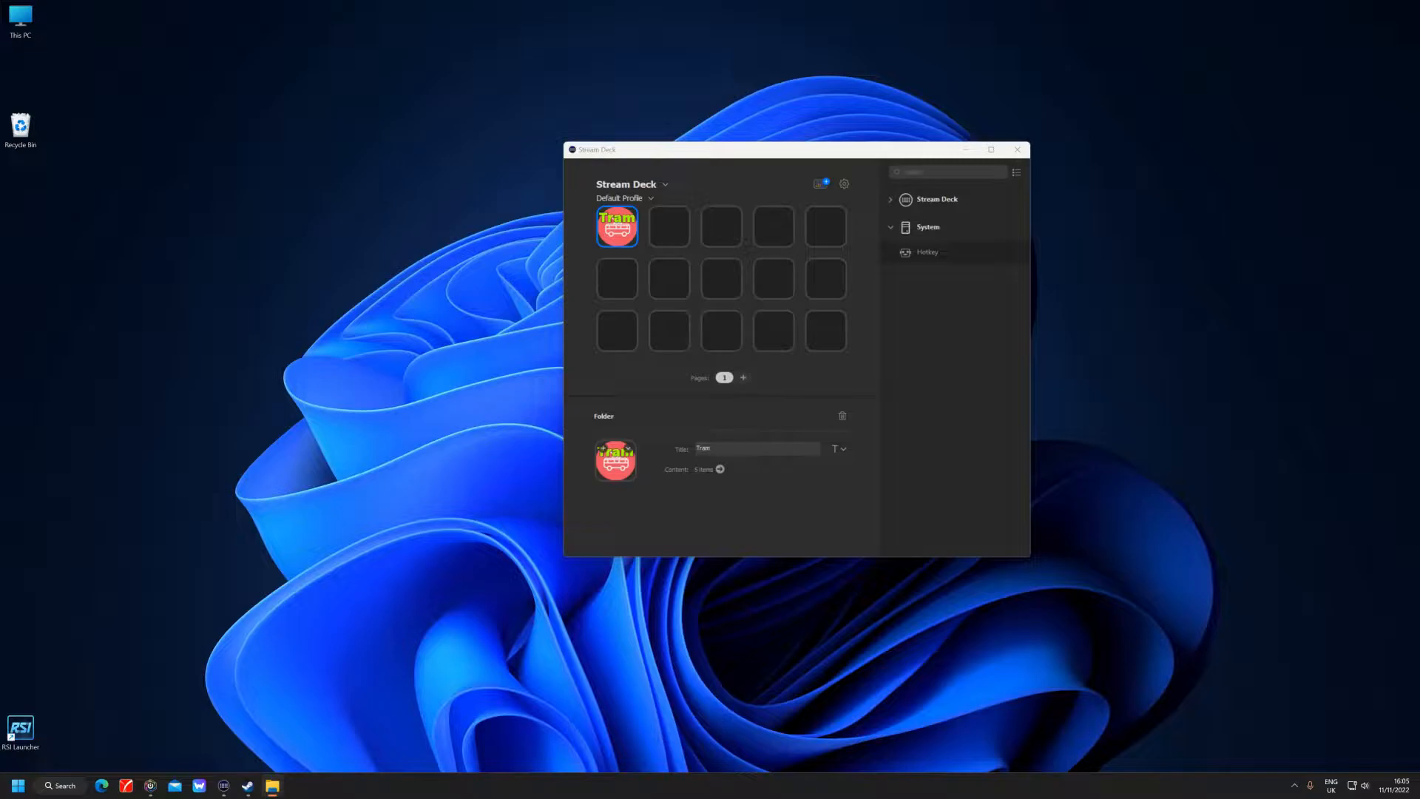
double_click(617, 225)
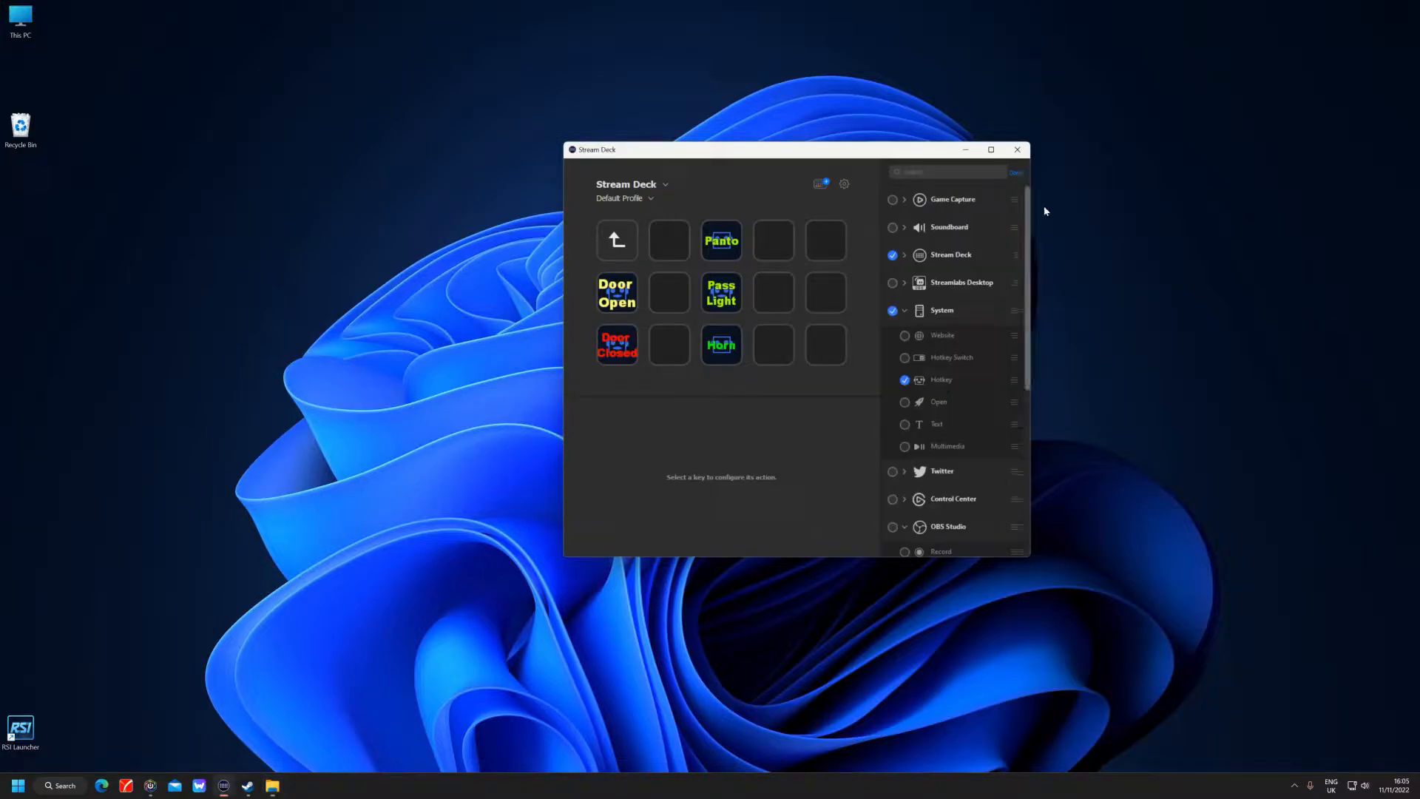
Step: Collapse the OBS Studio group and add a System Hotkey action as the sixth Tram key
scroll(down, 3)
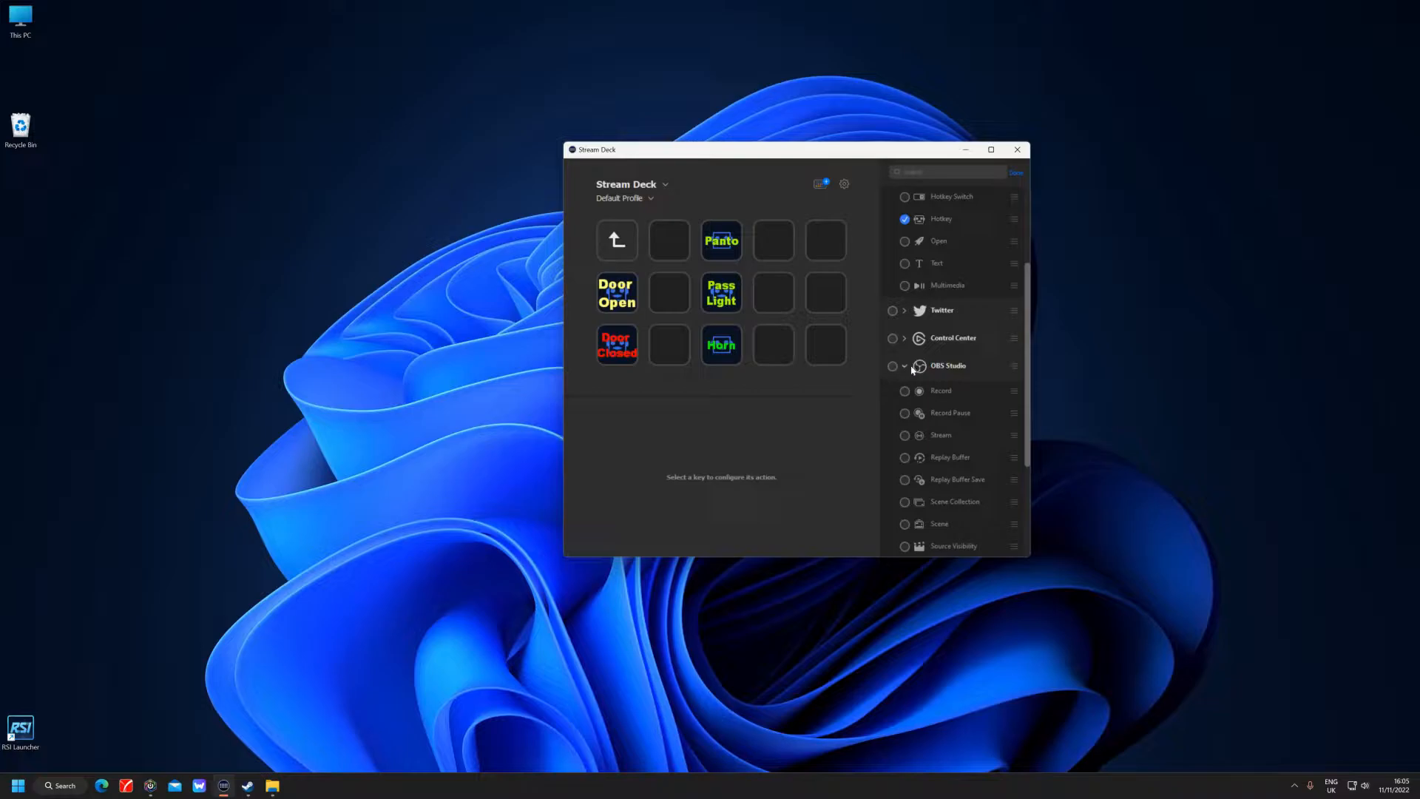
click(893, 365)
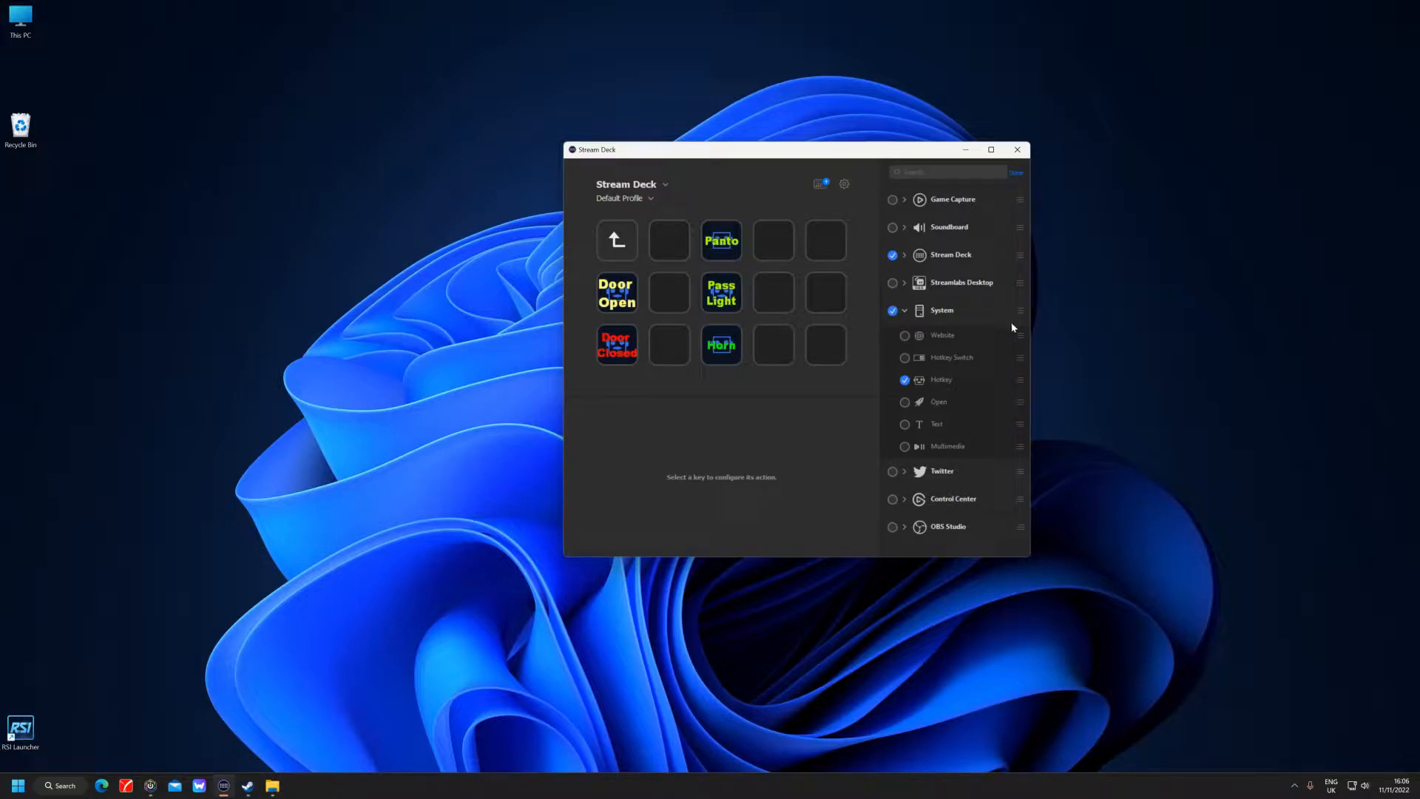
mouse_move(938, 463)
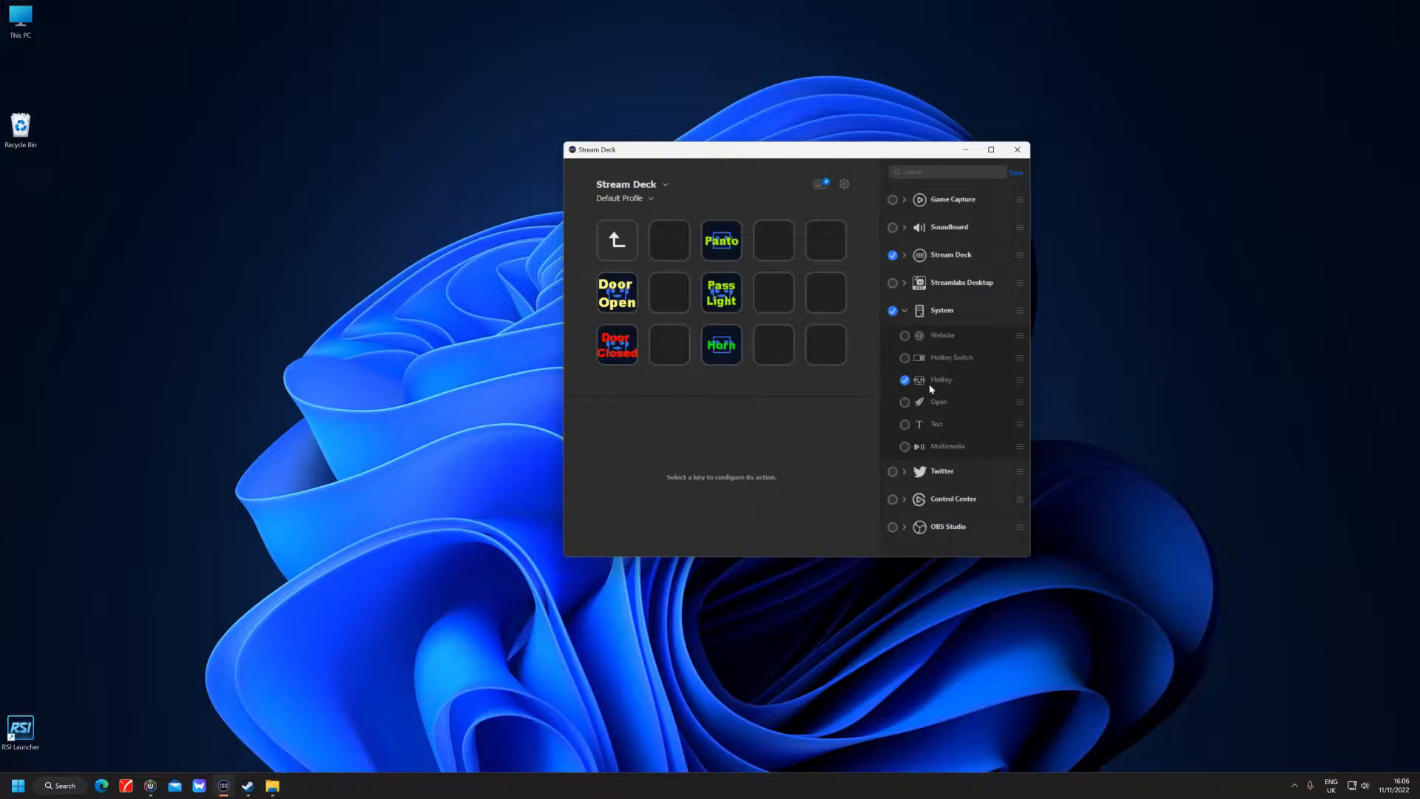
mouse_move(942, 385)
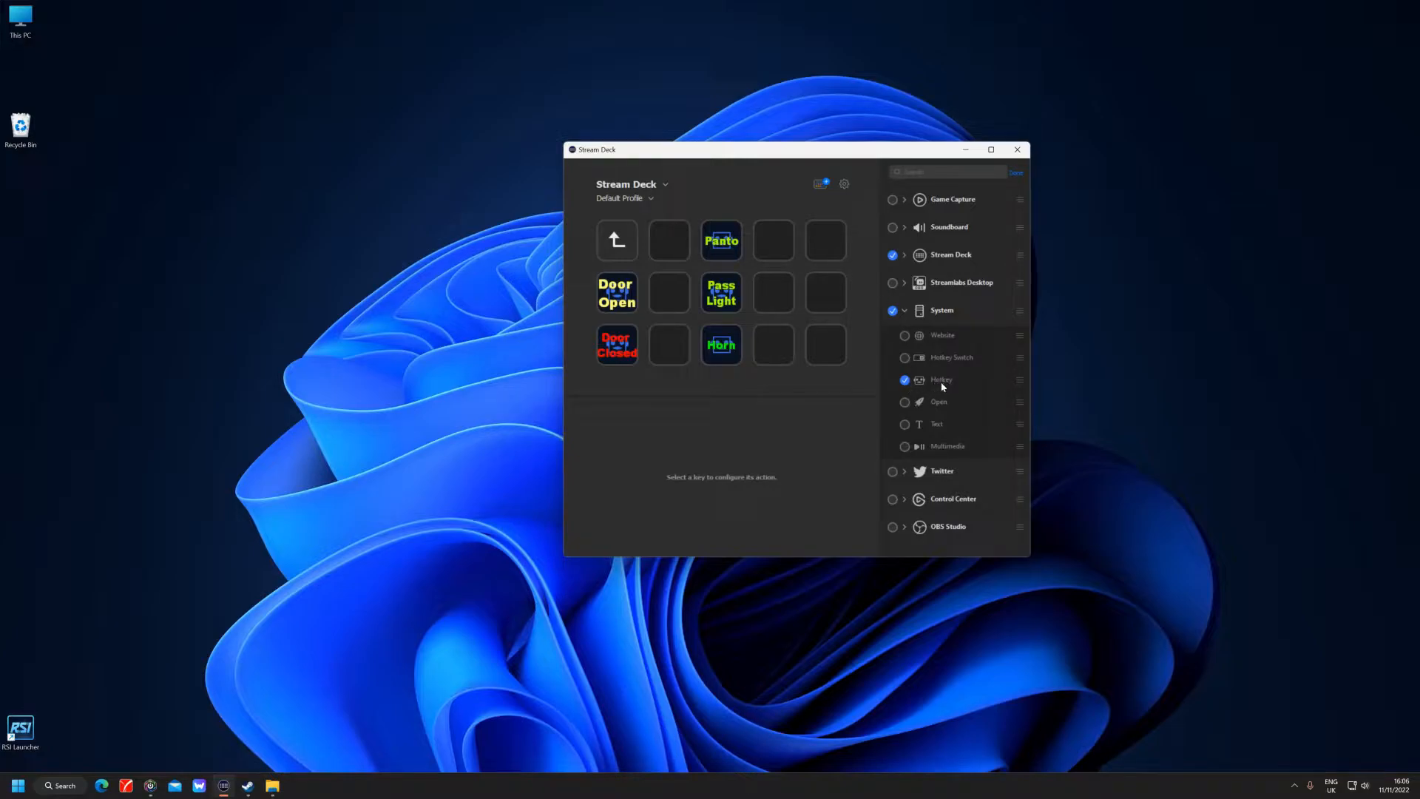
mouse_move(941, 380)
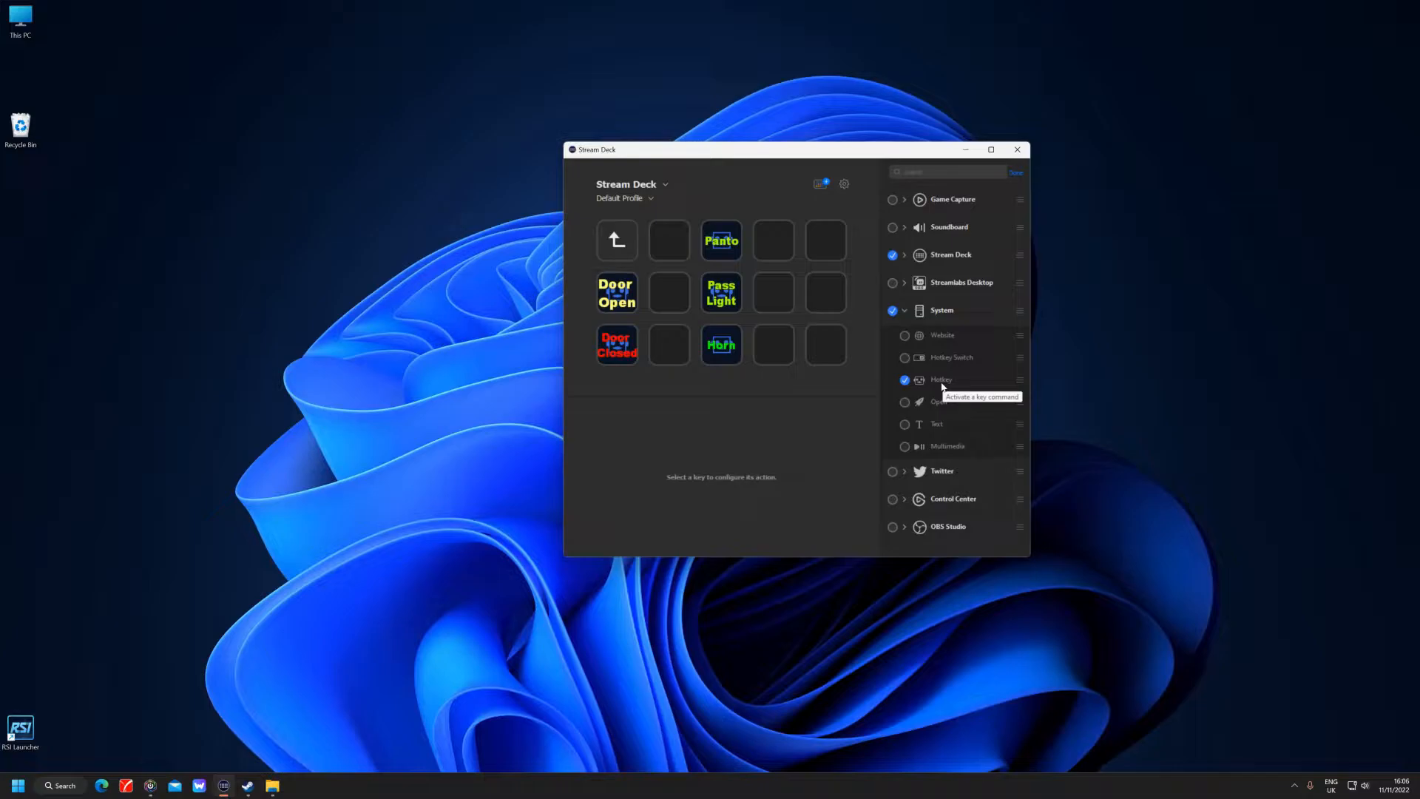
click(1016, 172)
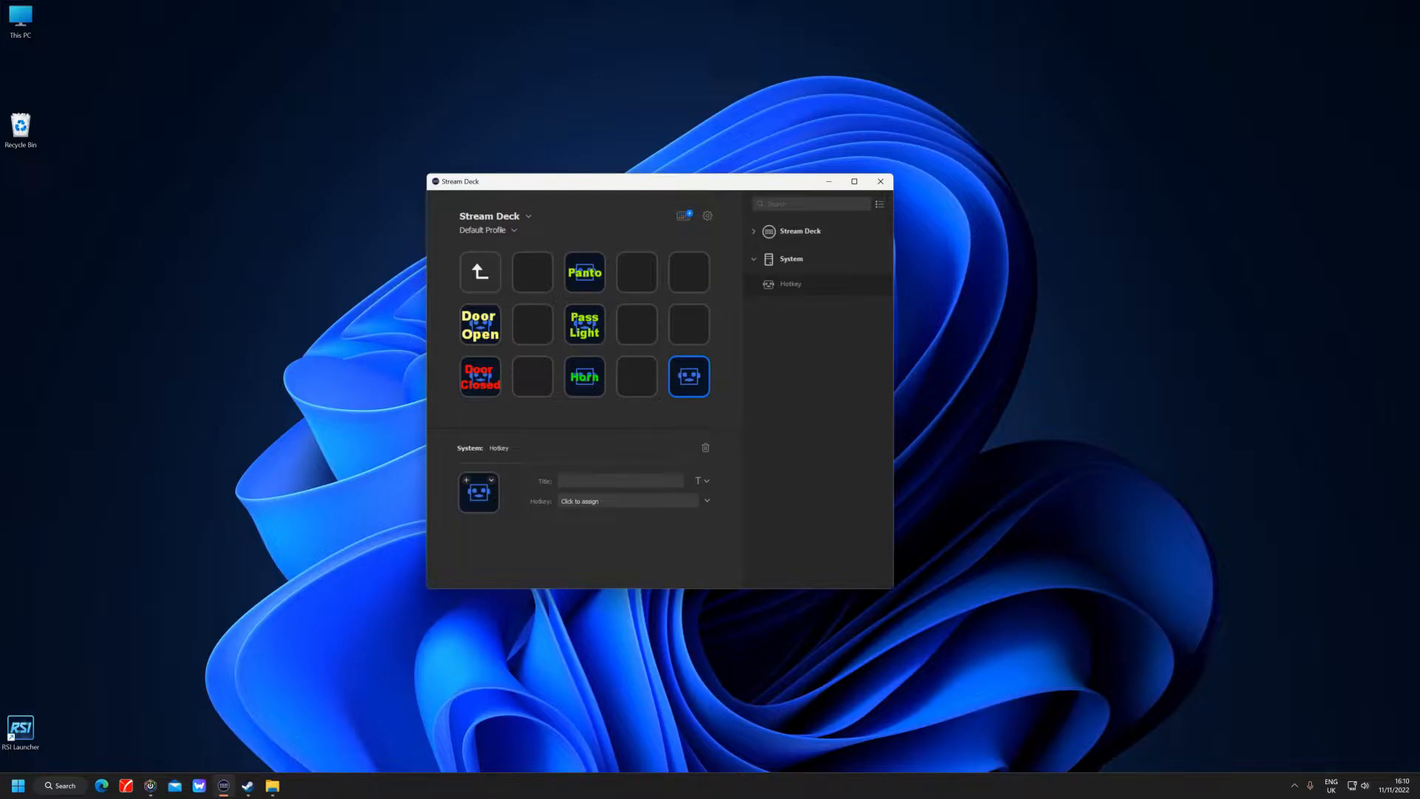
Step: Title the new hotkey key 'outside cab' and adjust its font size to a two-line yellow label
text(outside cab)
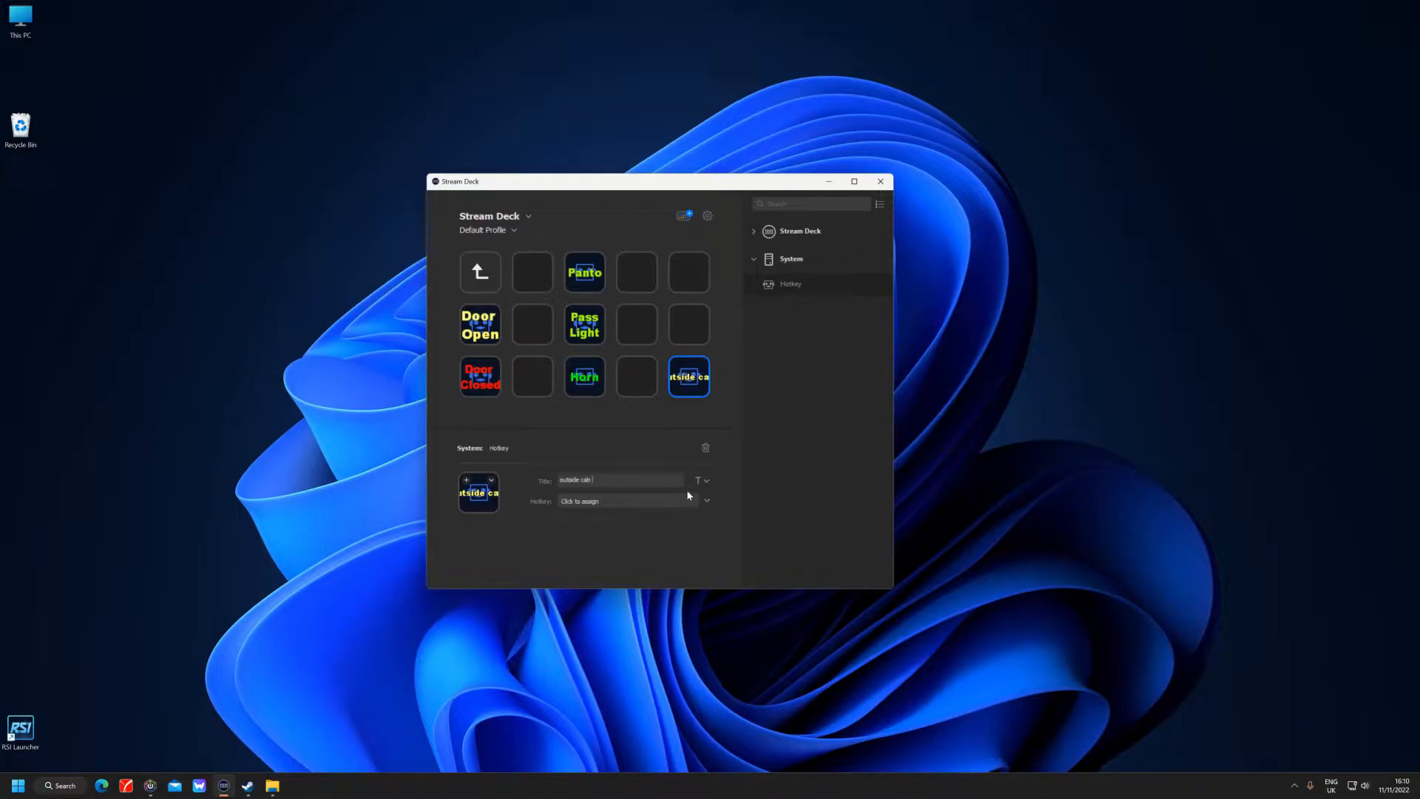
click(696, 480)
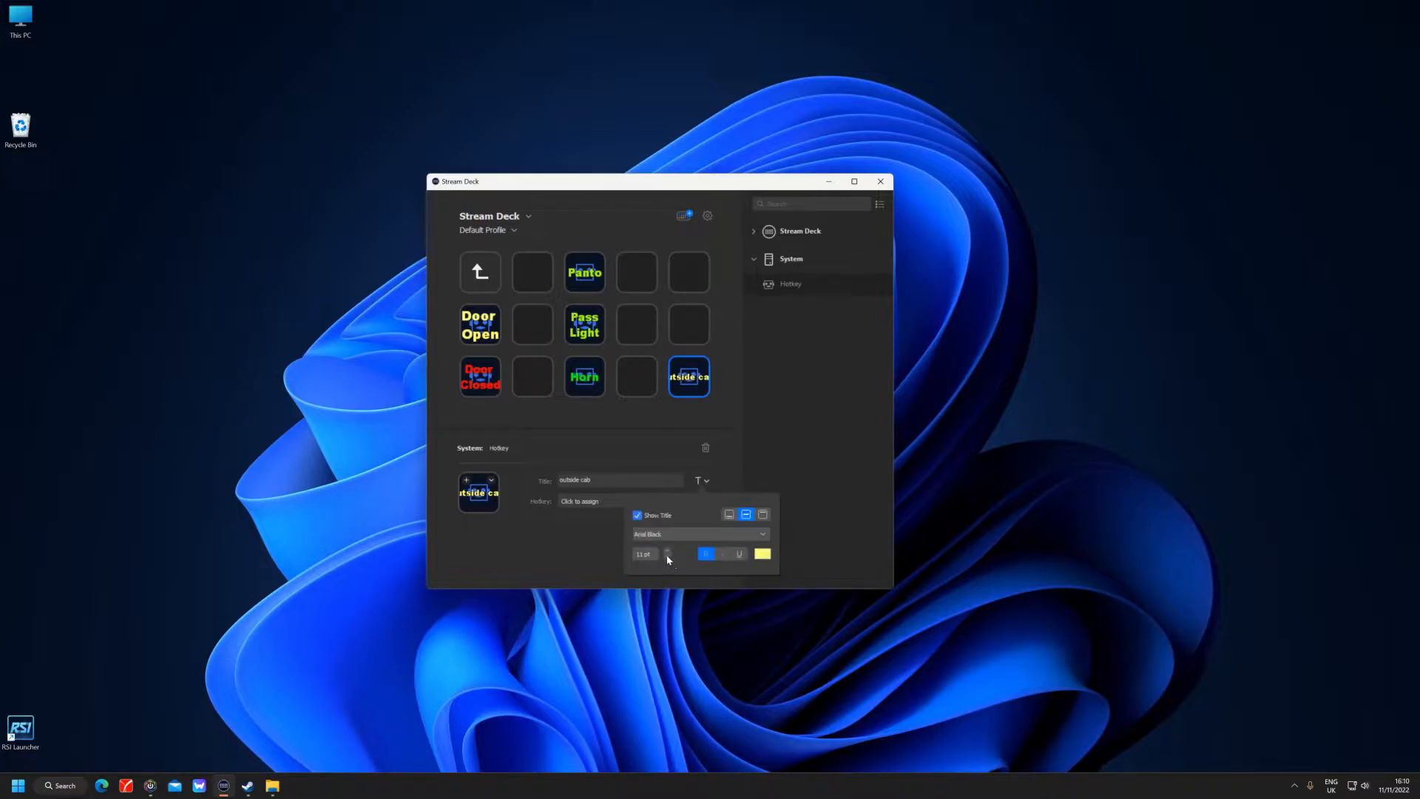
click(667, 557)
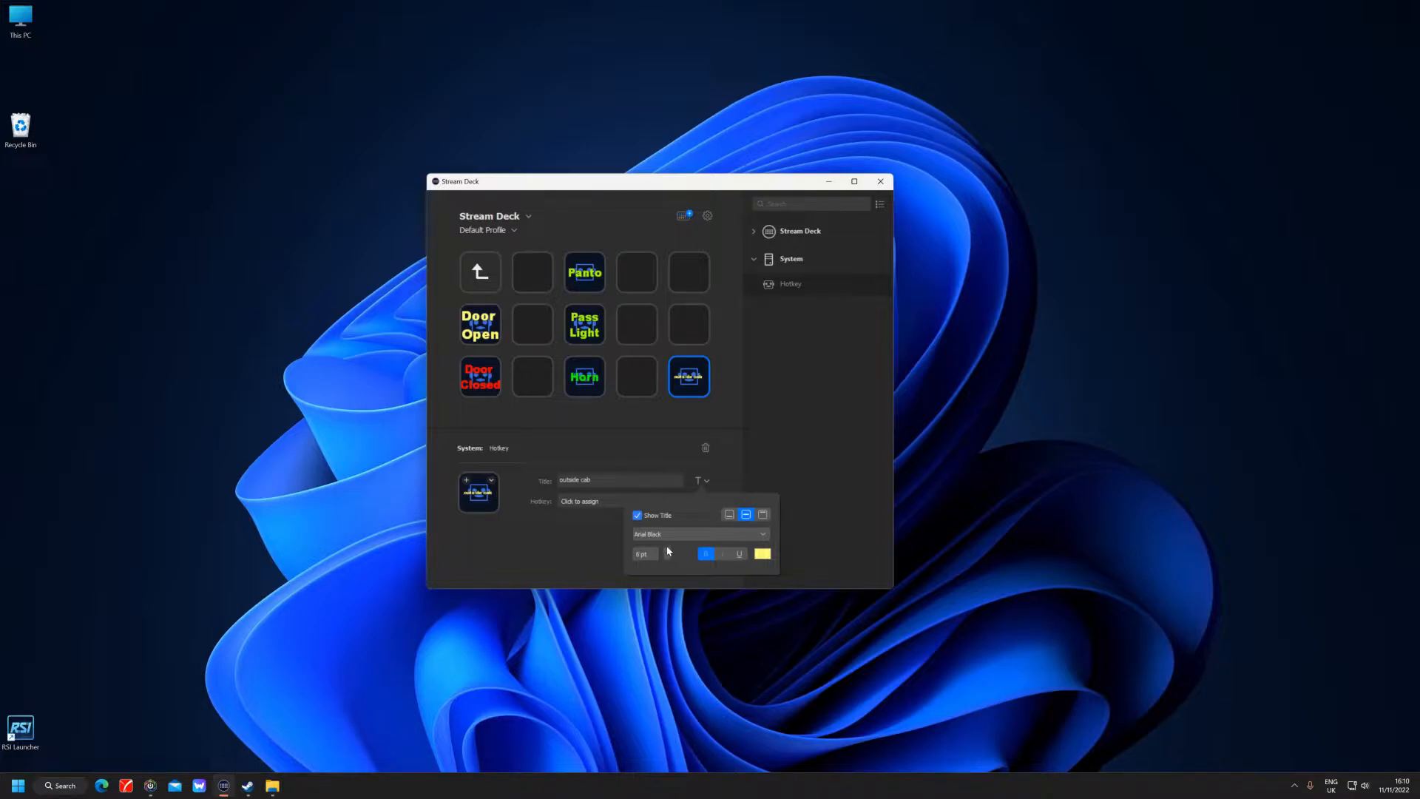
click(697, 479)
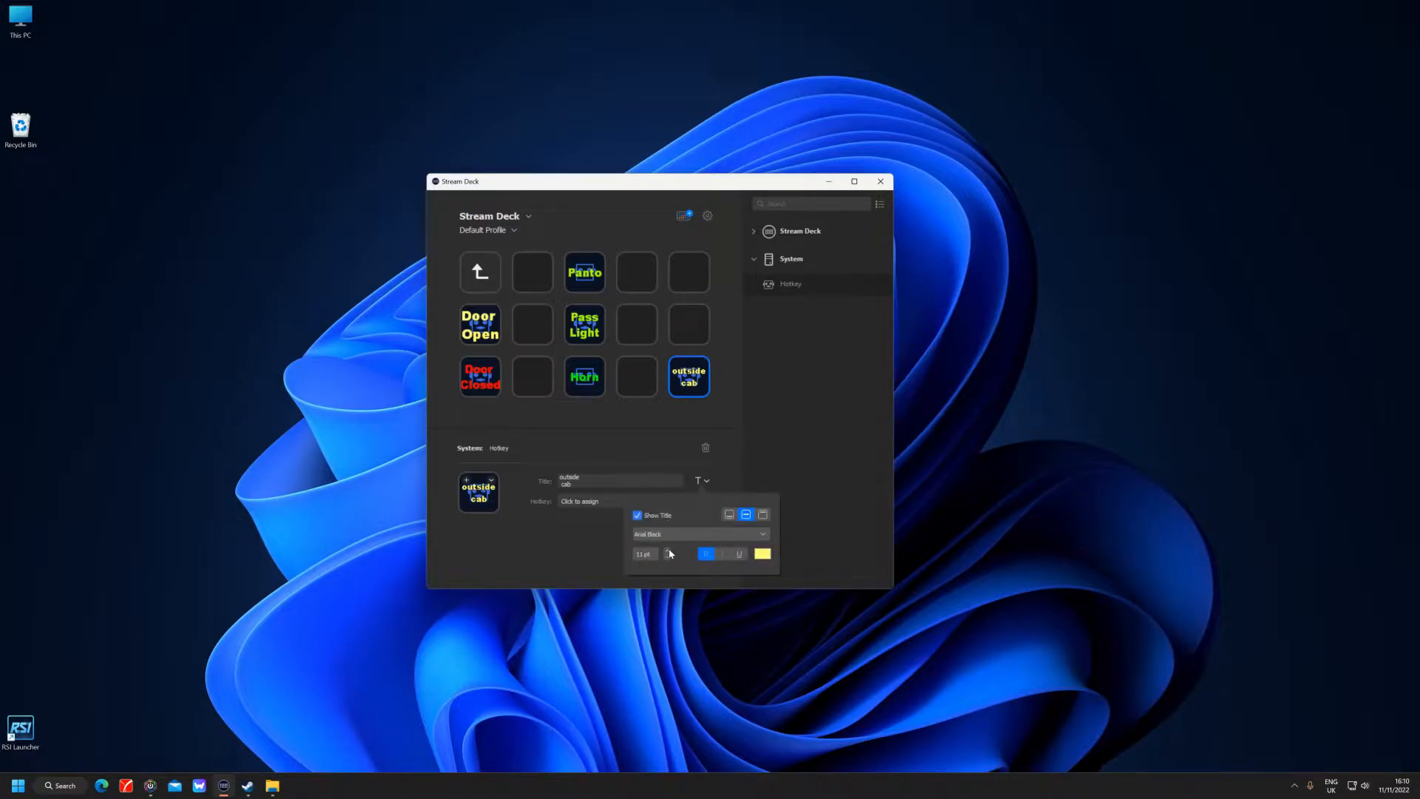
click(705, 481)
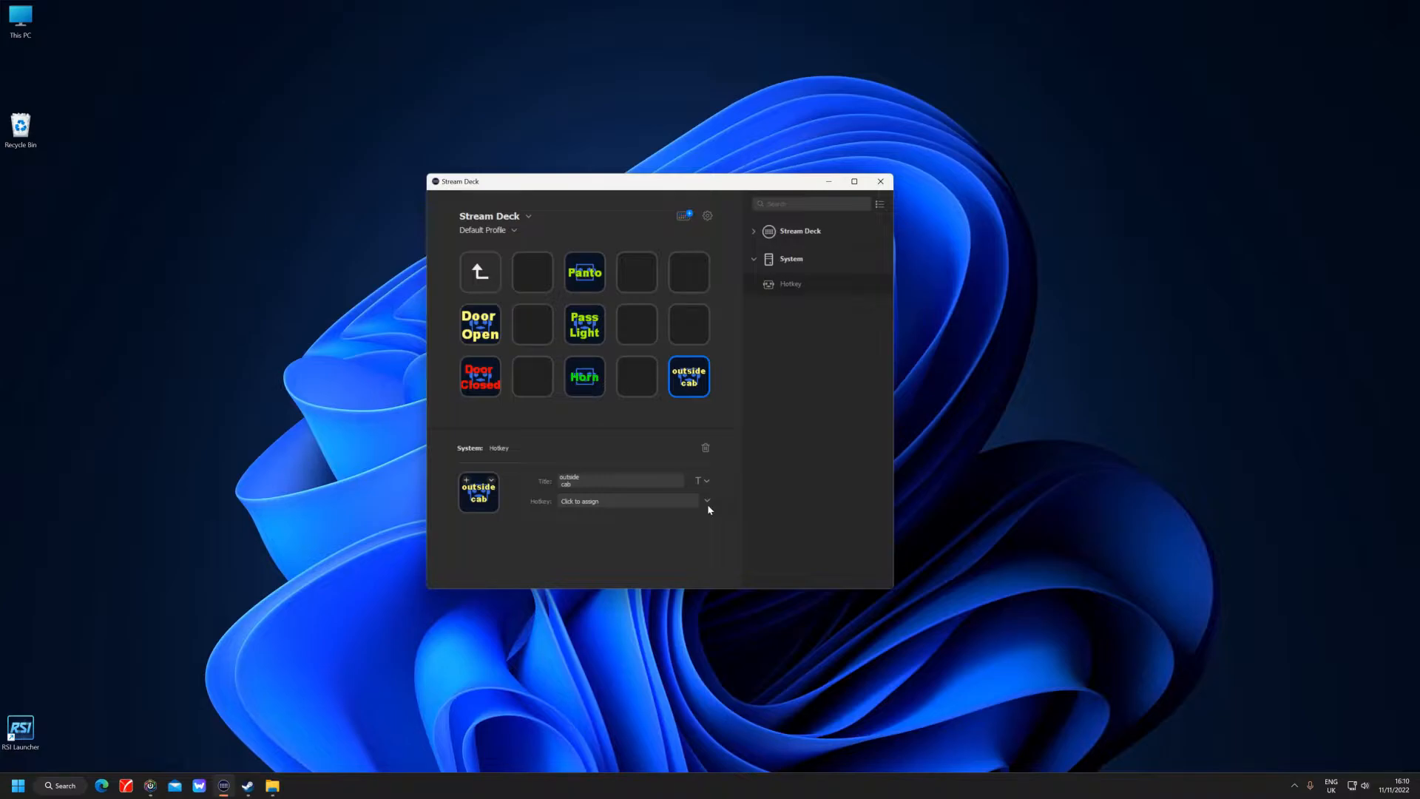
Step: Assign a number key to the outside cab hotkey and add a second untitled Hotkey key
click(624, 501)
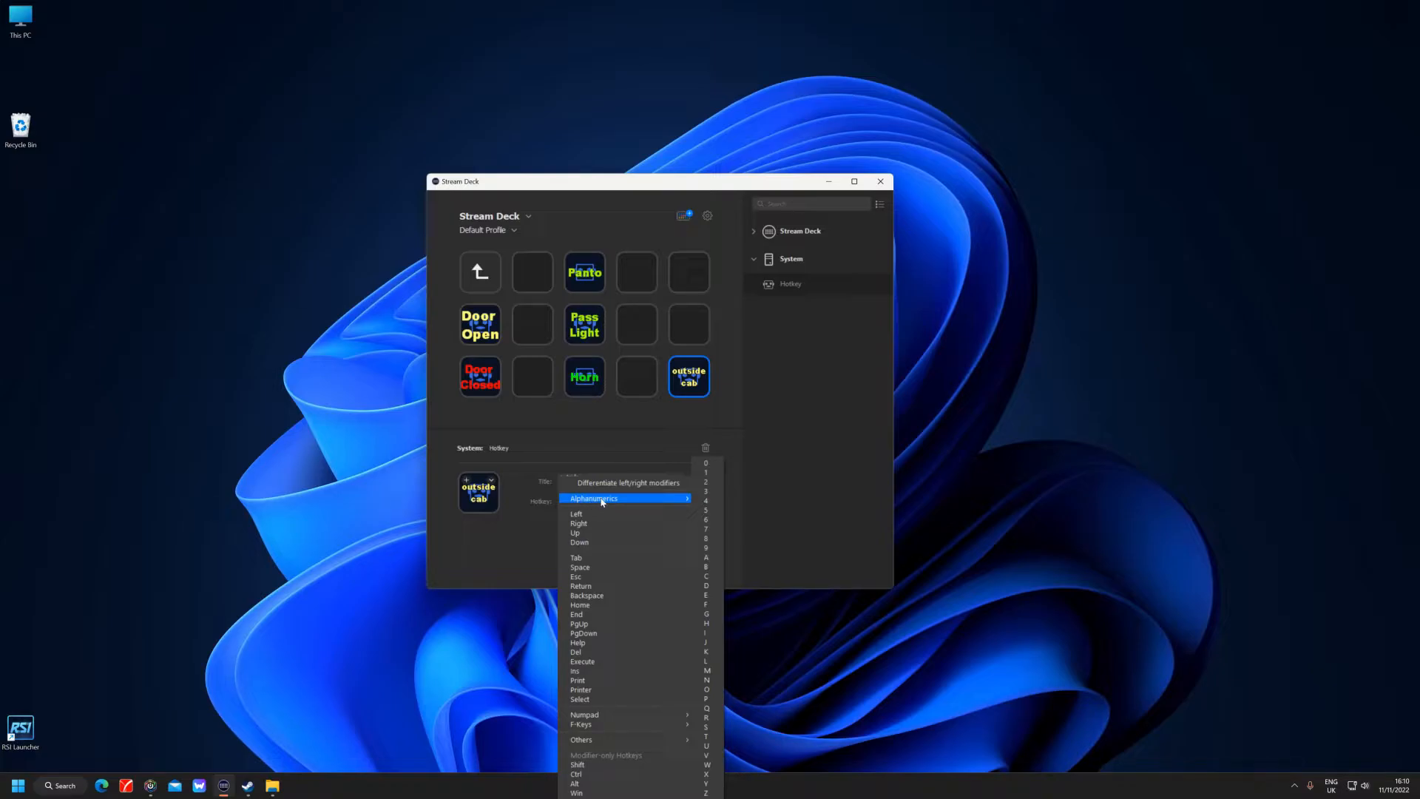
mouse_move(670, 503)
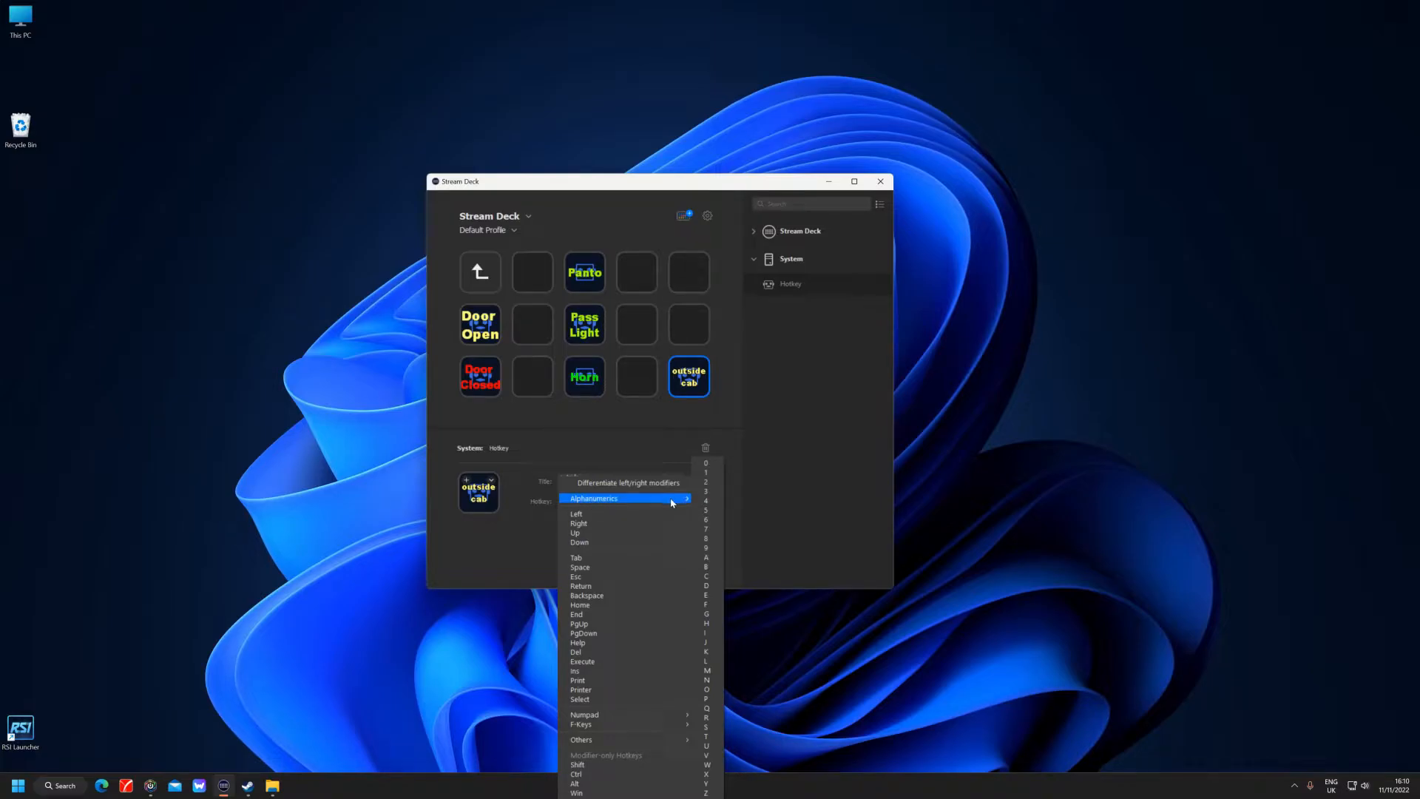
mouse_move(624, 714)
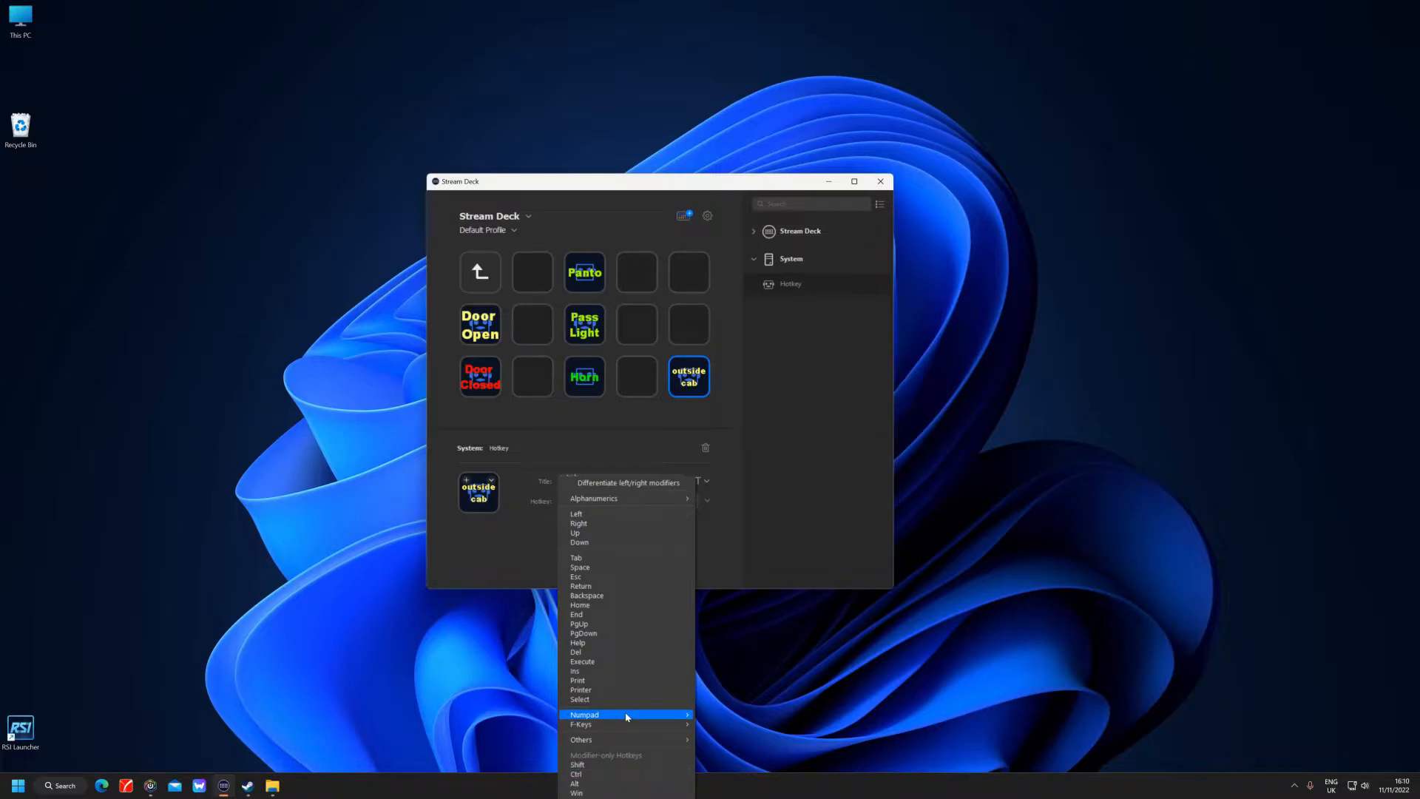
mouse_move(585, 714)
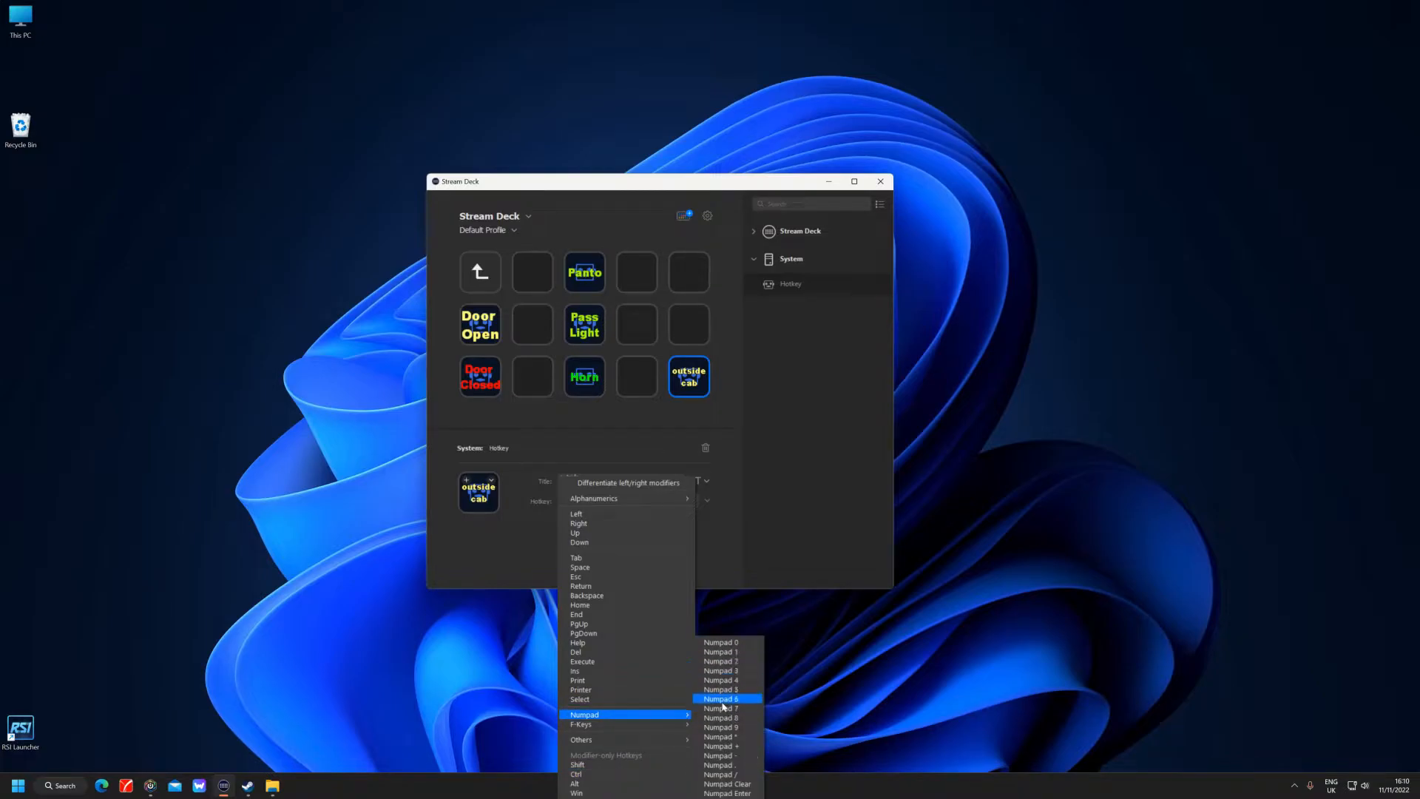
mouse_move(725, 670)
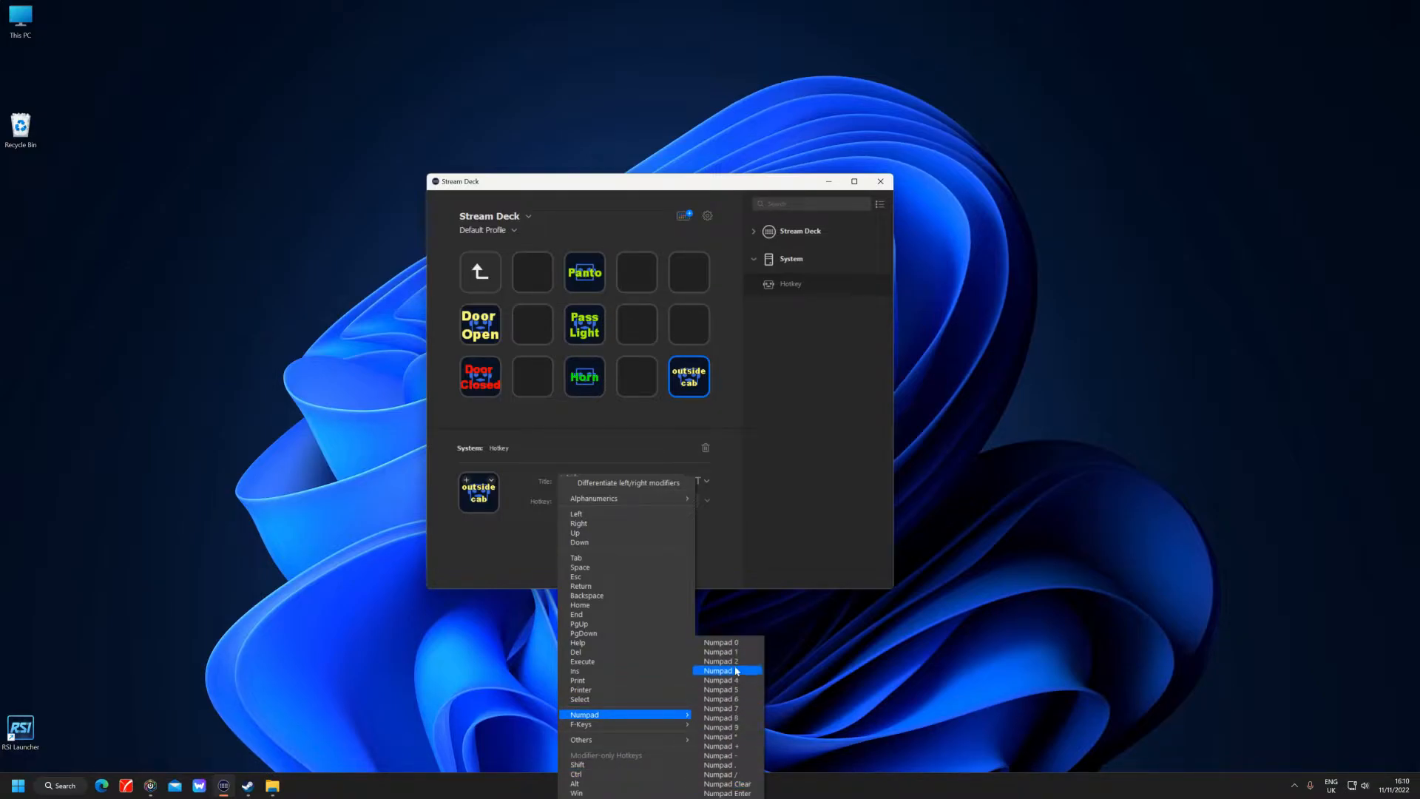
mouse_move(593, 498)
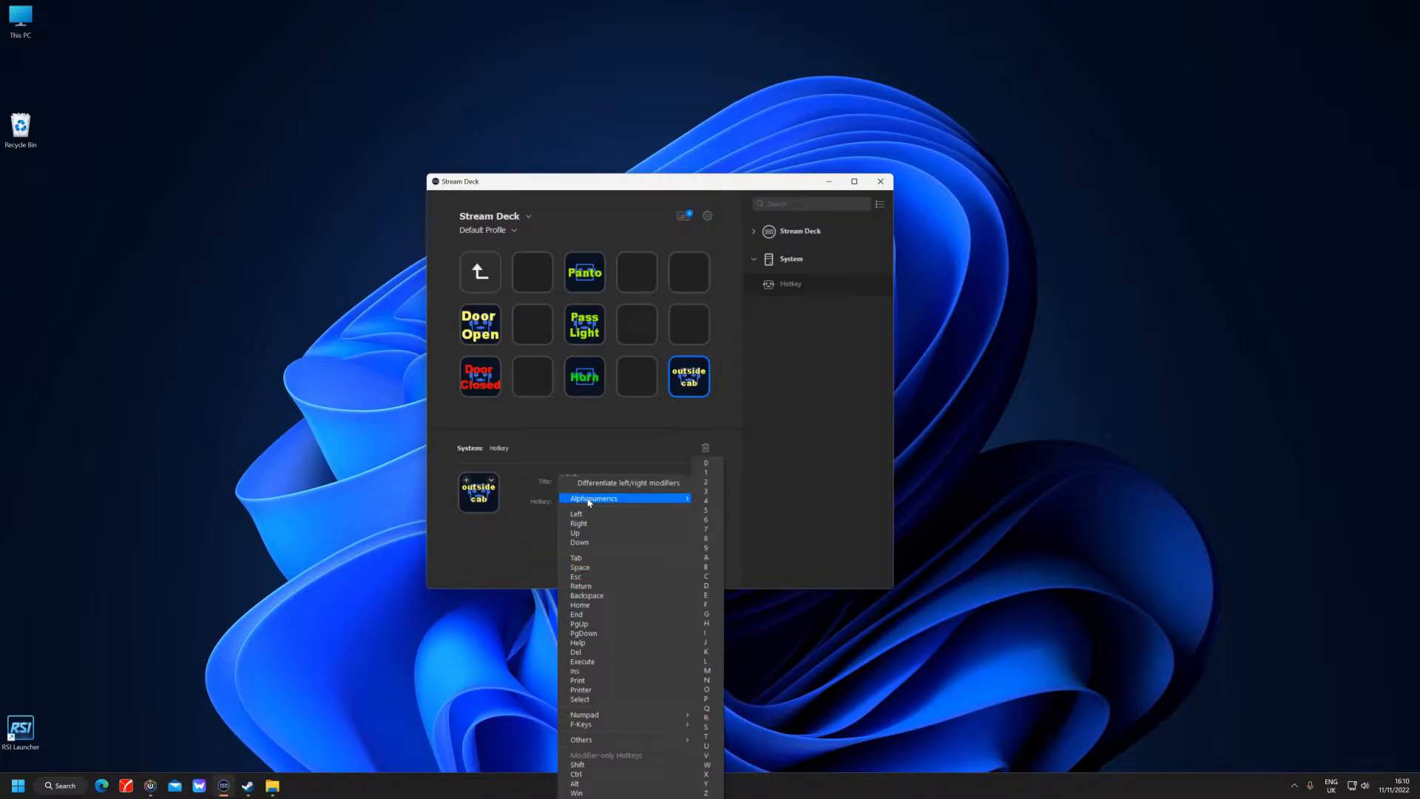
mouse_move(707, 491)
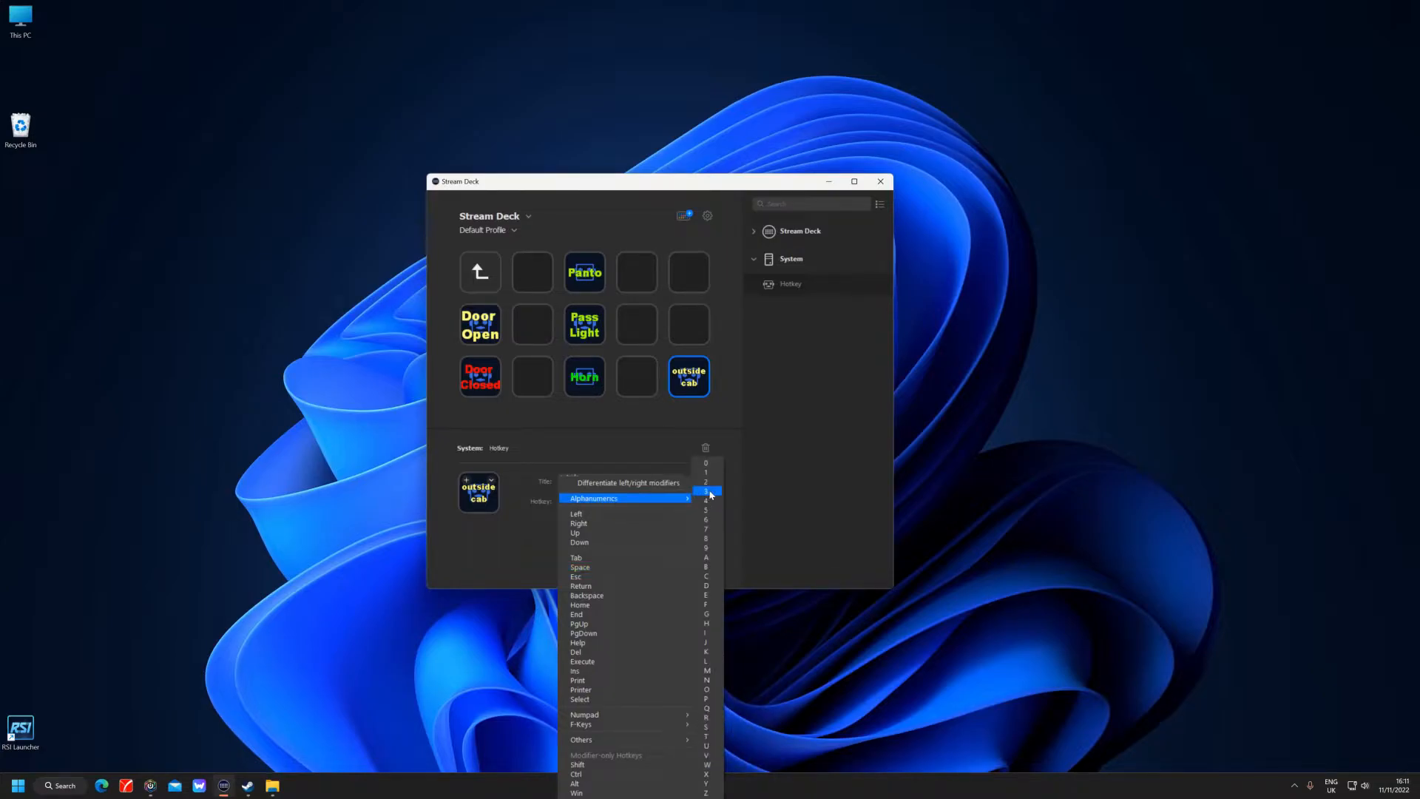
click(705, 491)
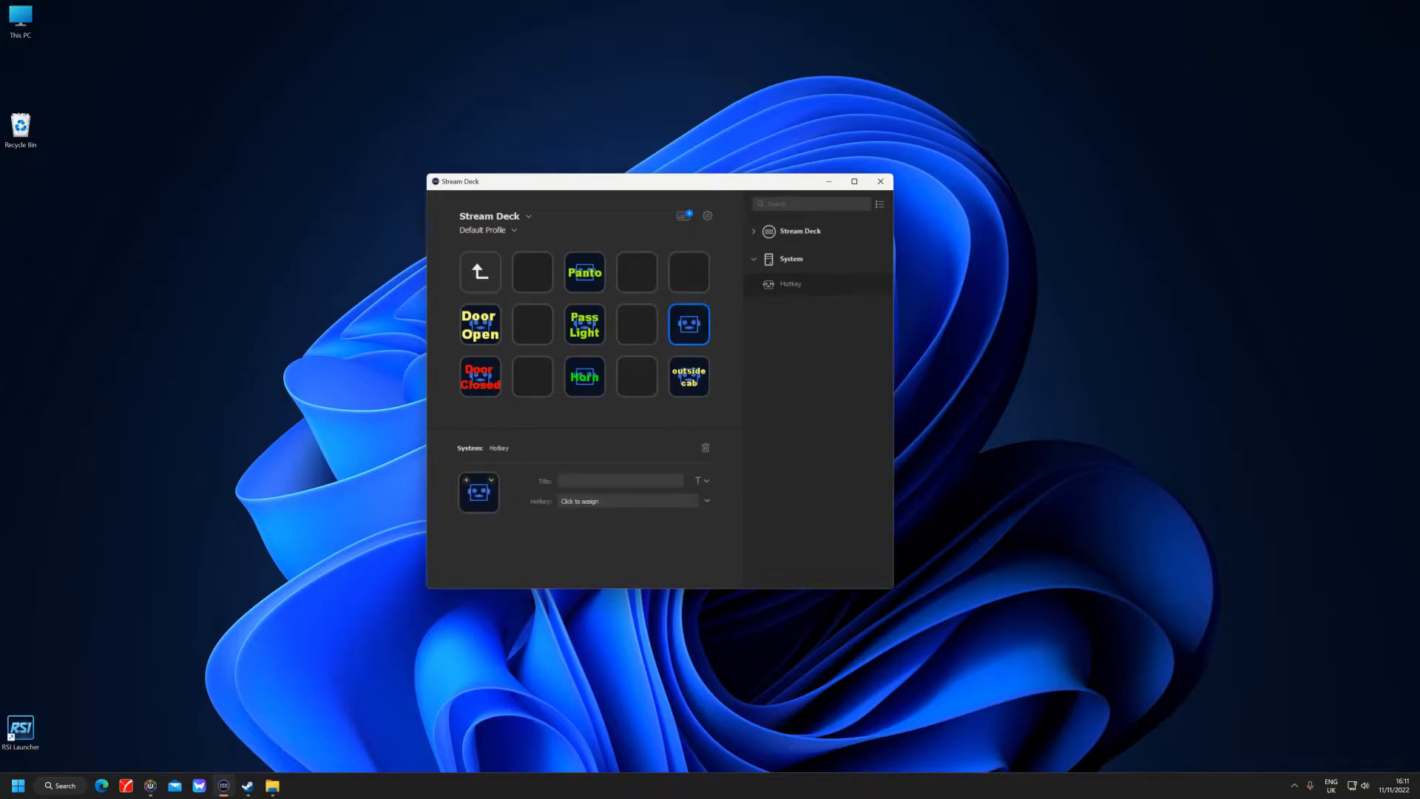
Step: Title the new key 'Cab' in larger text and assign its hotkey to Alphanumerics 1
text(Cab)
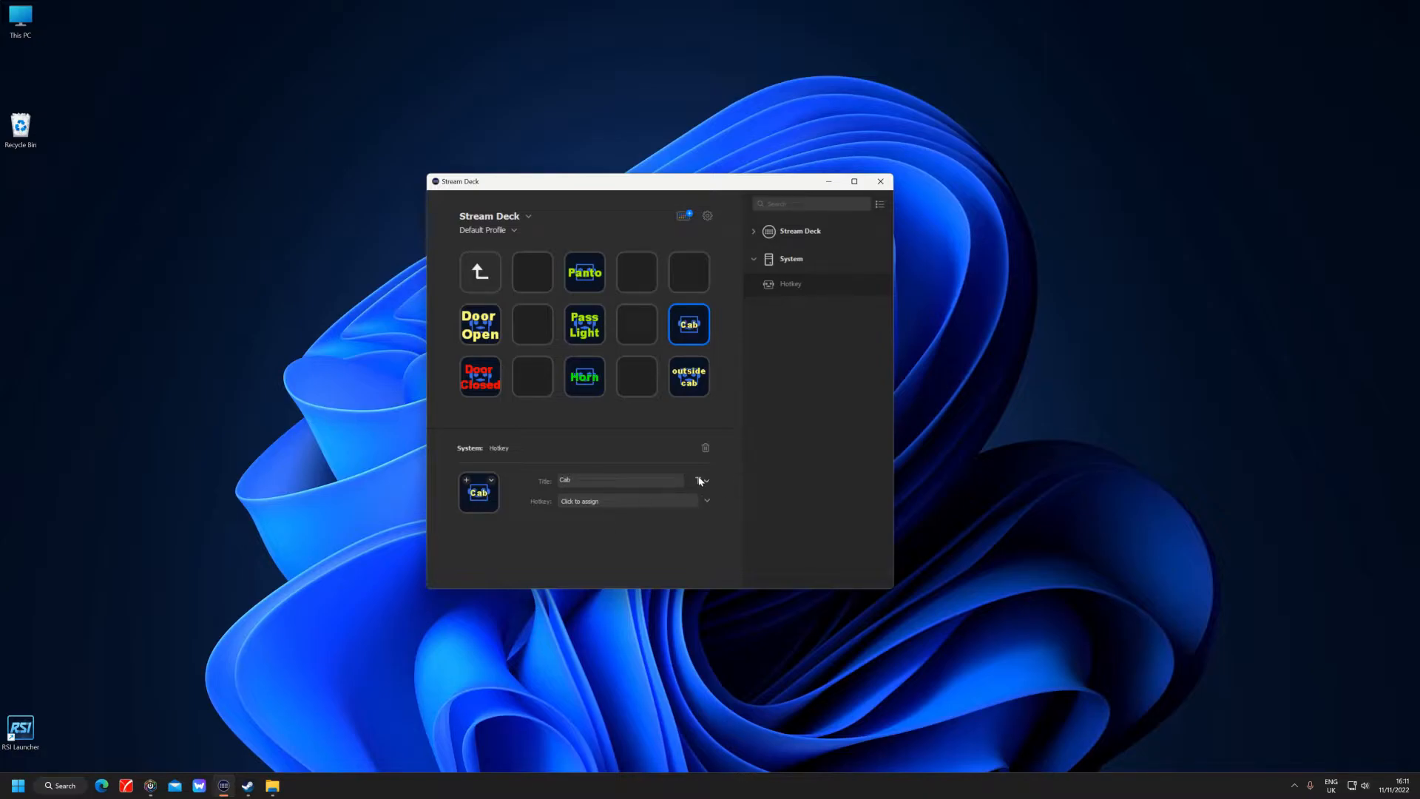
click(704, 479)
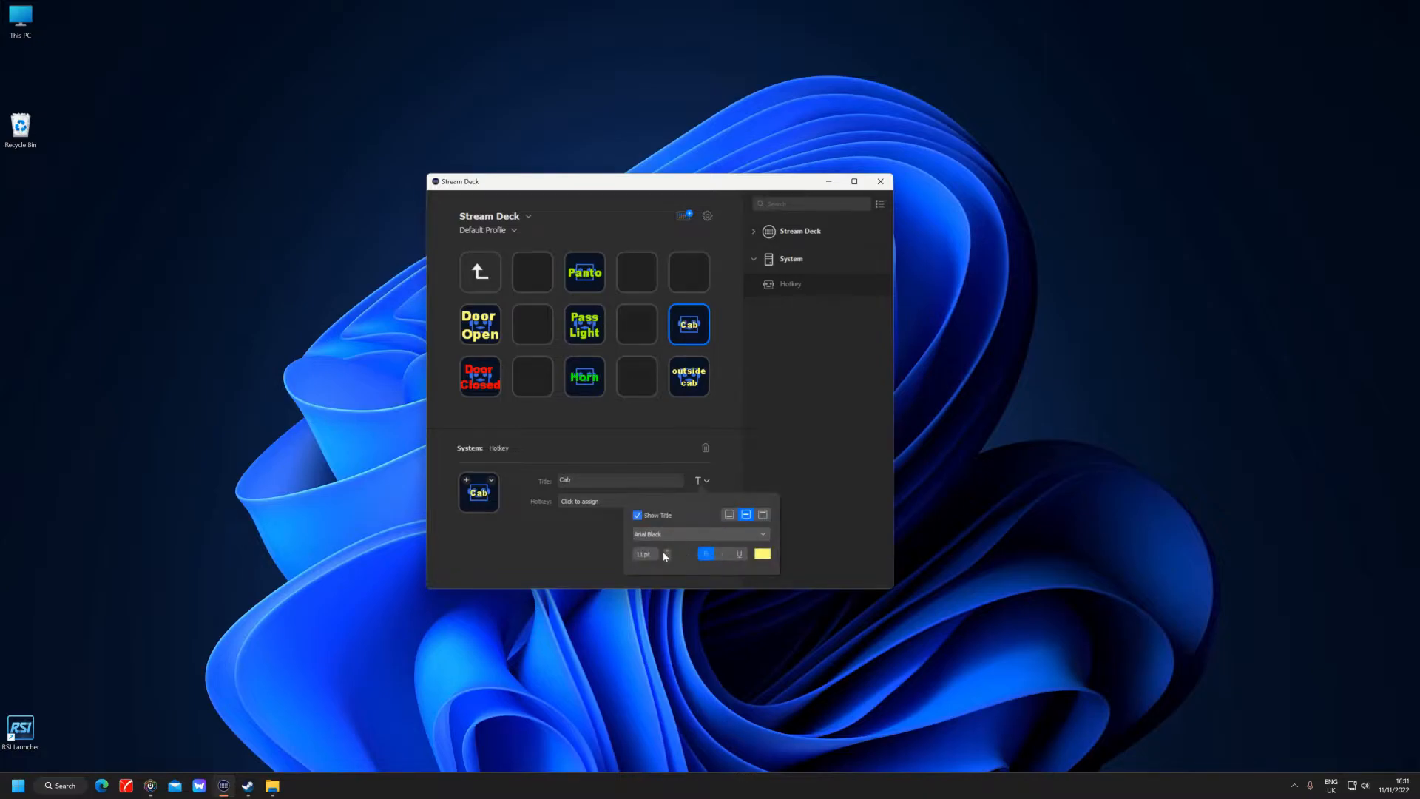
click(667, 550)
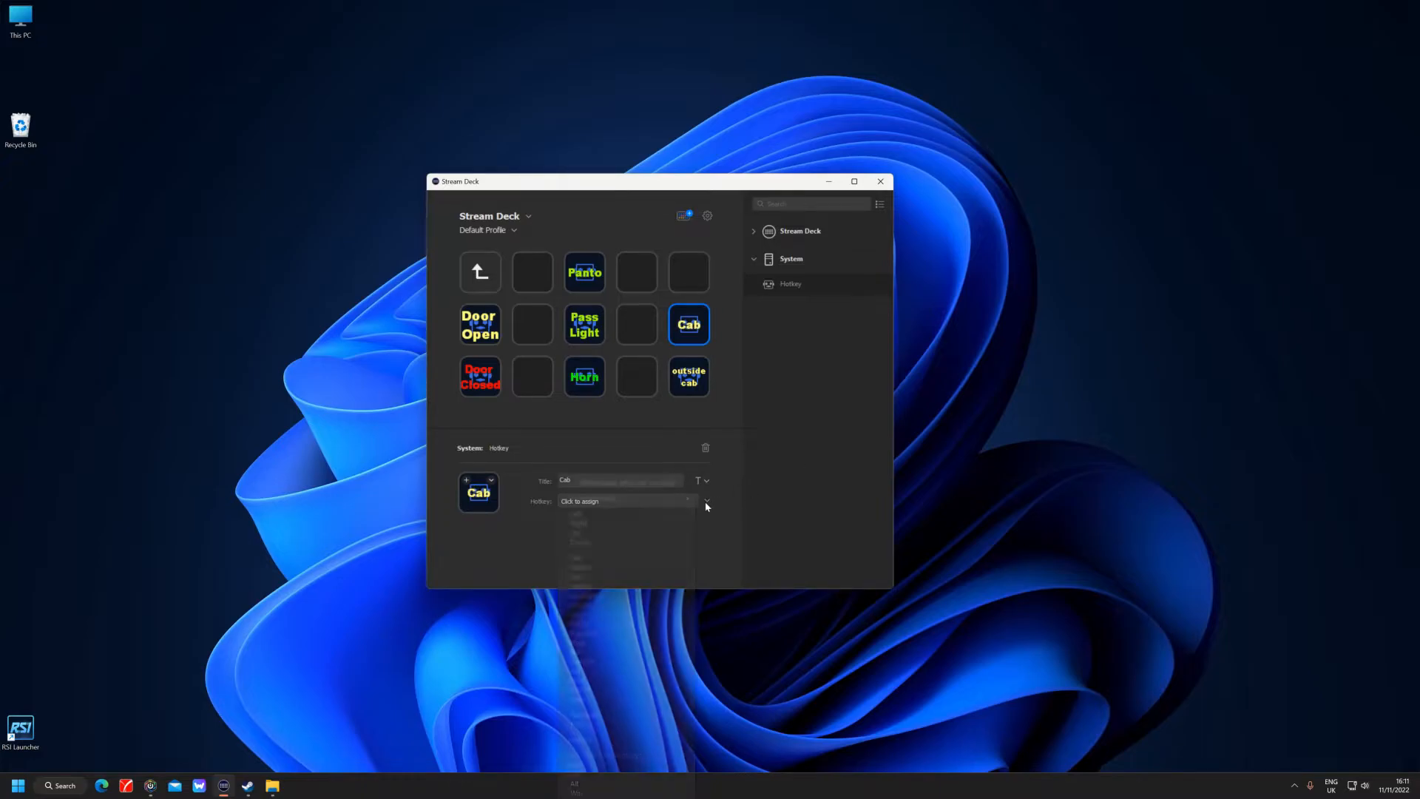
click(624, 501)
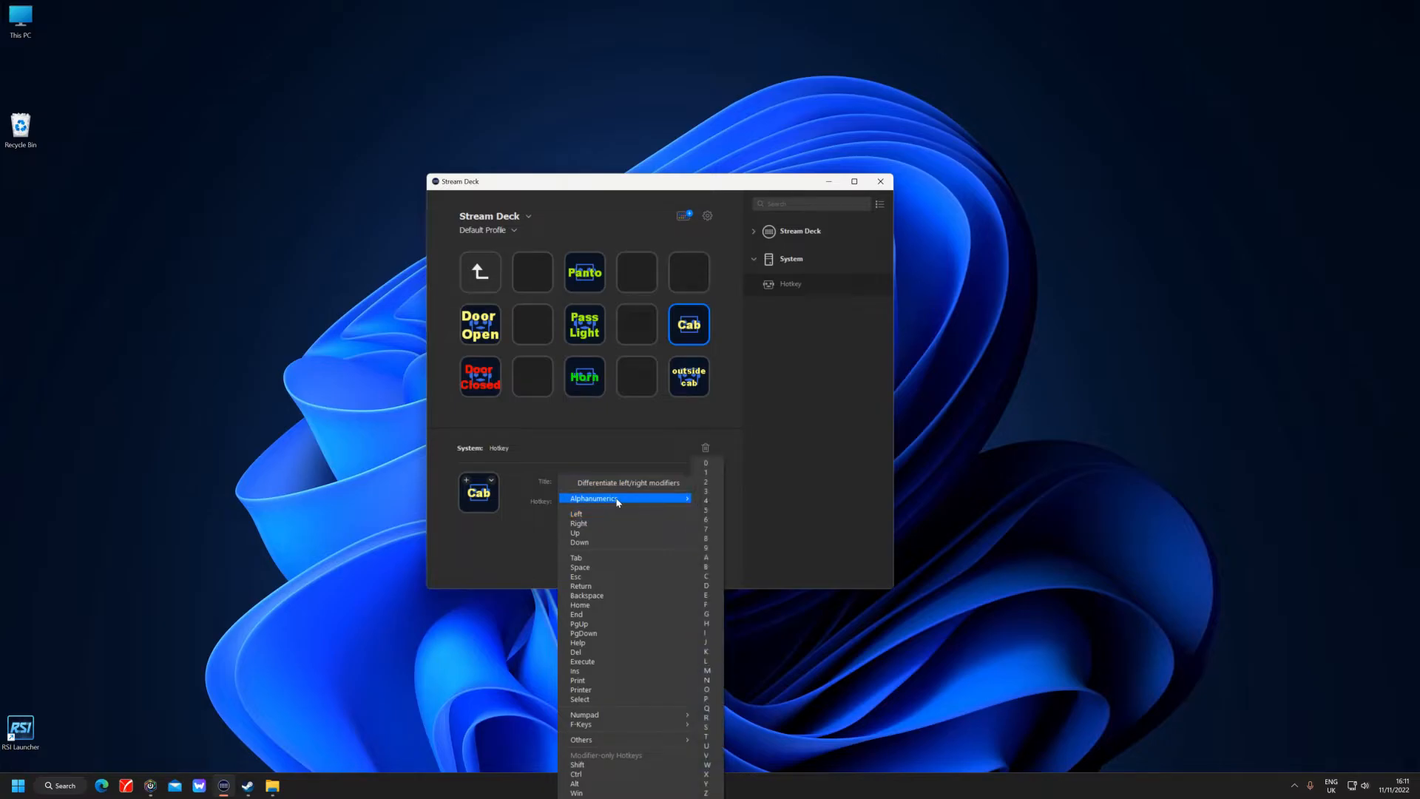
click(706, 472)
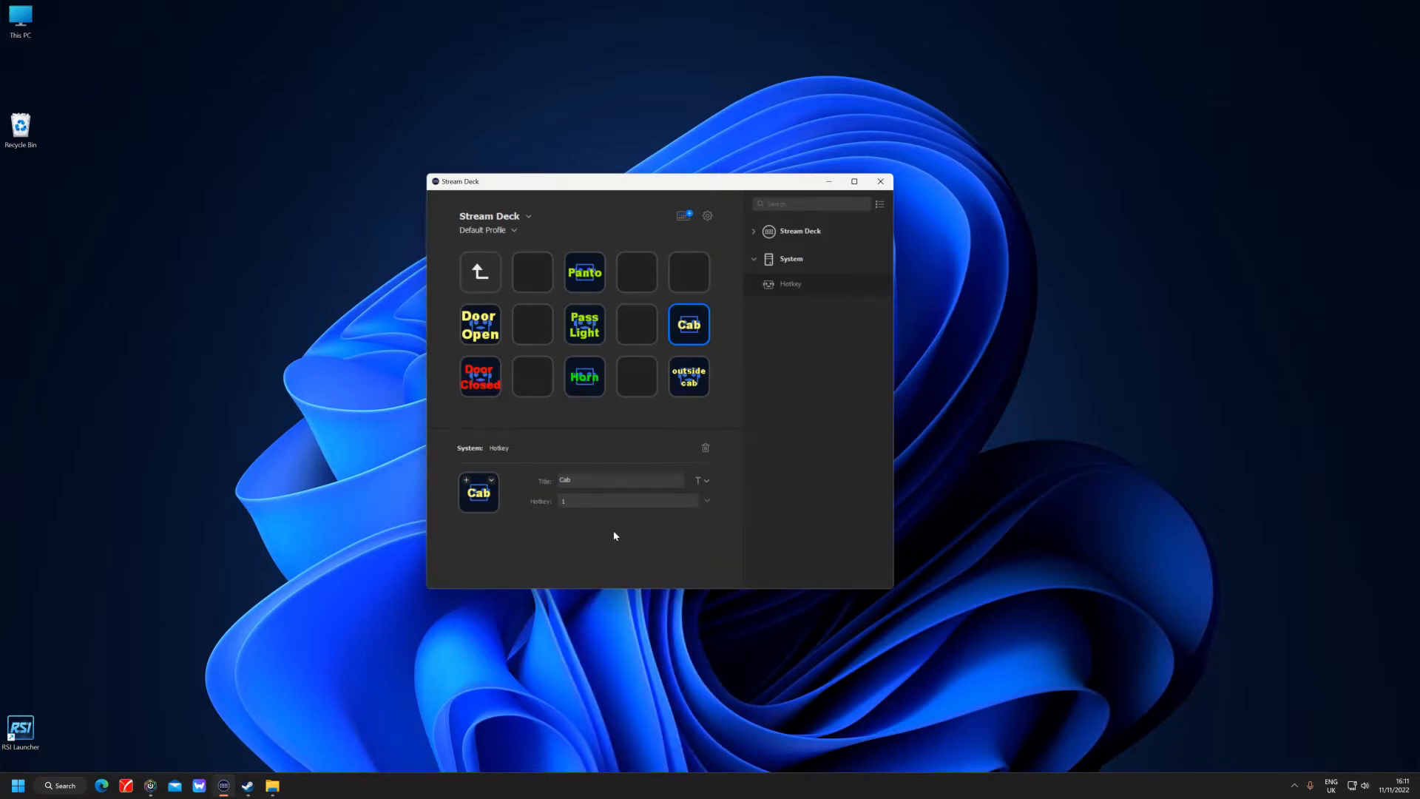
mouse_move(619, 540)
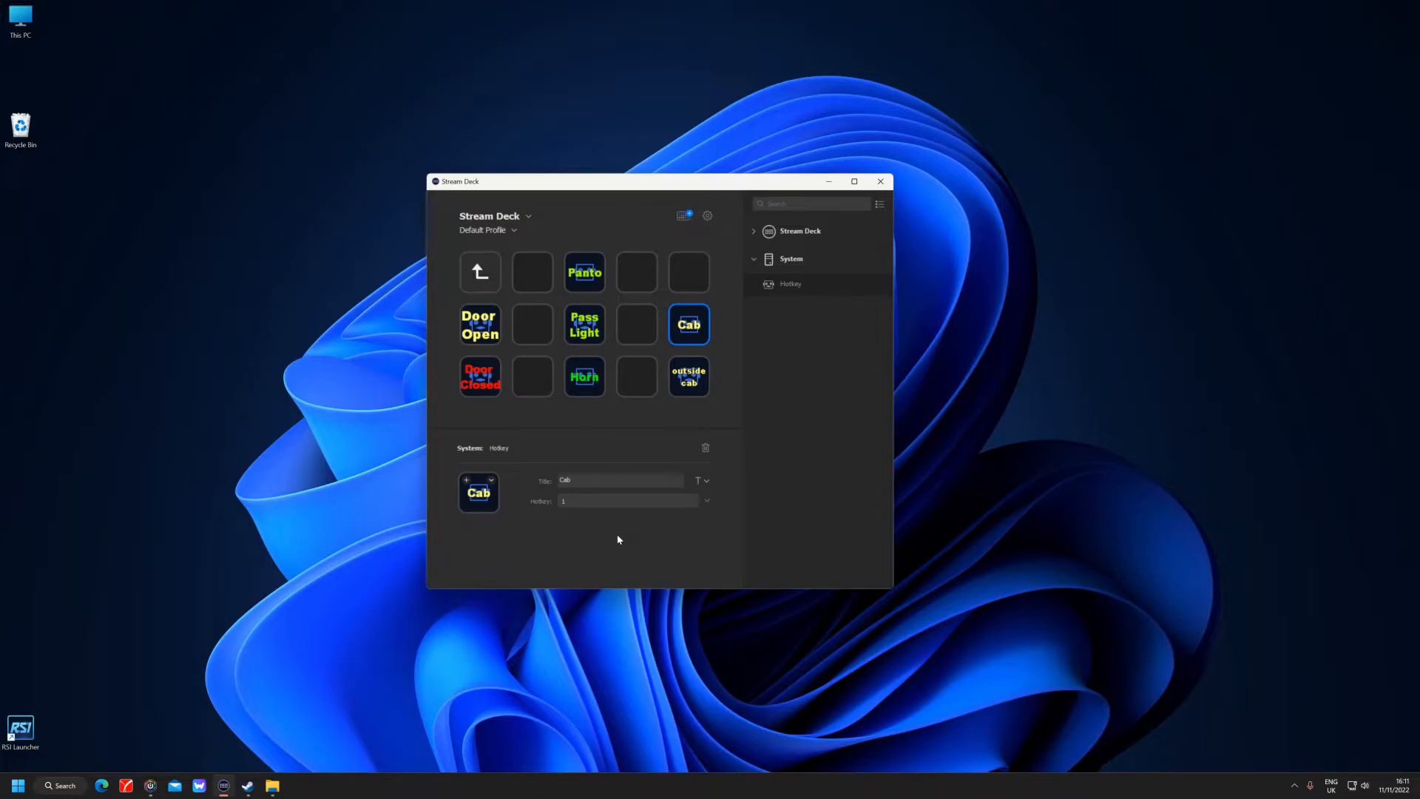
mouse_move(622, 538)
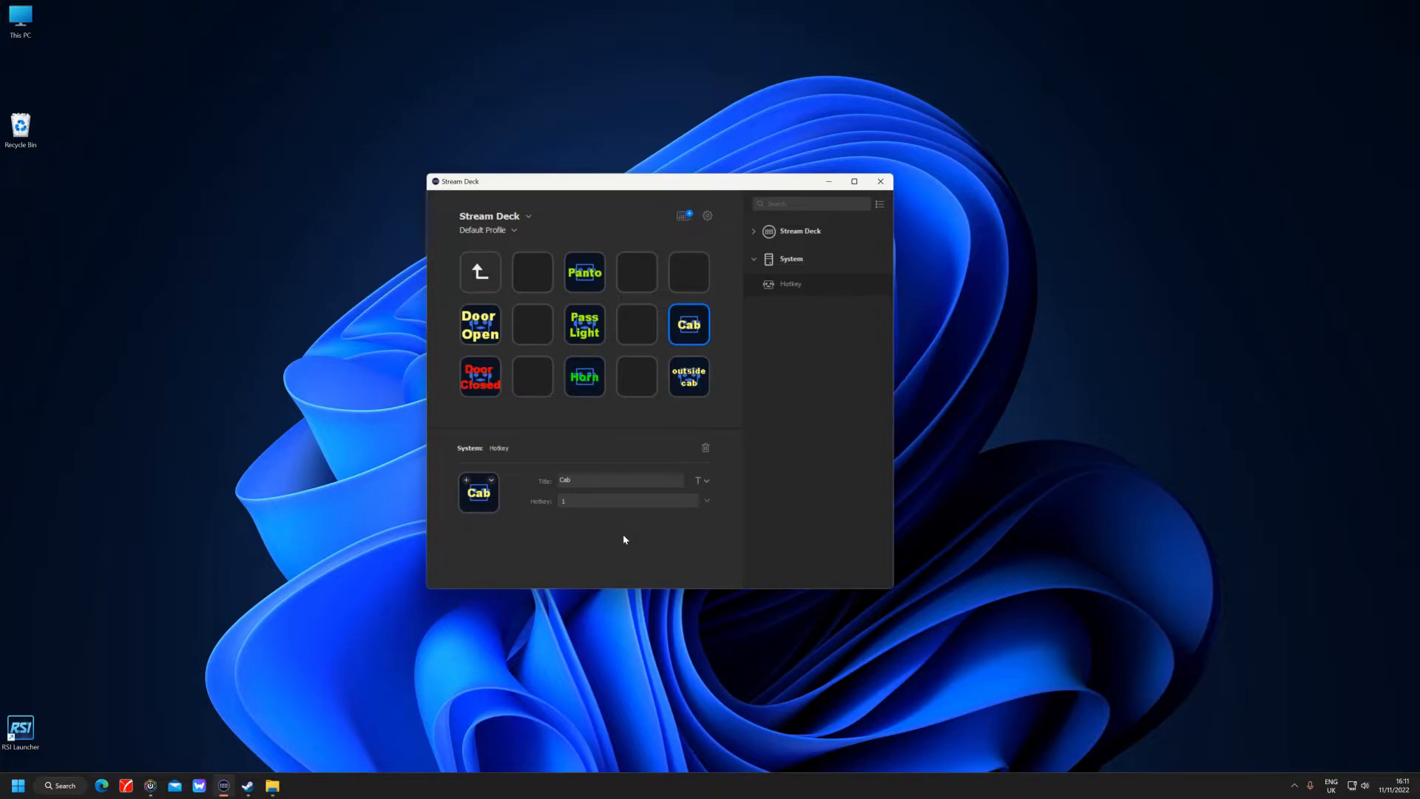